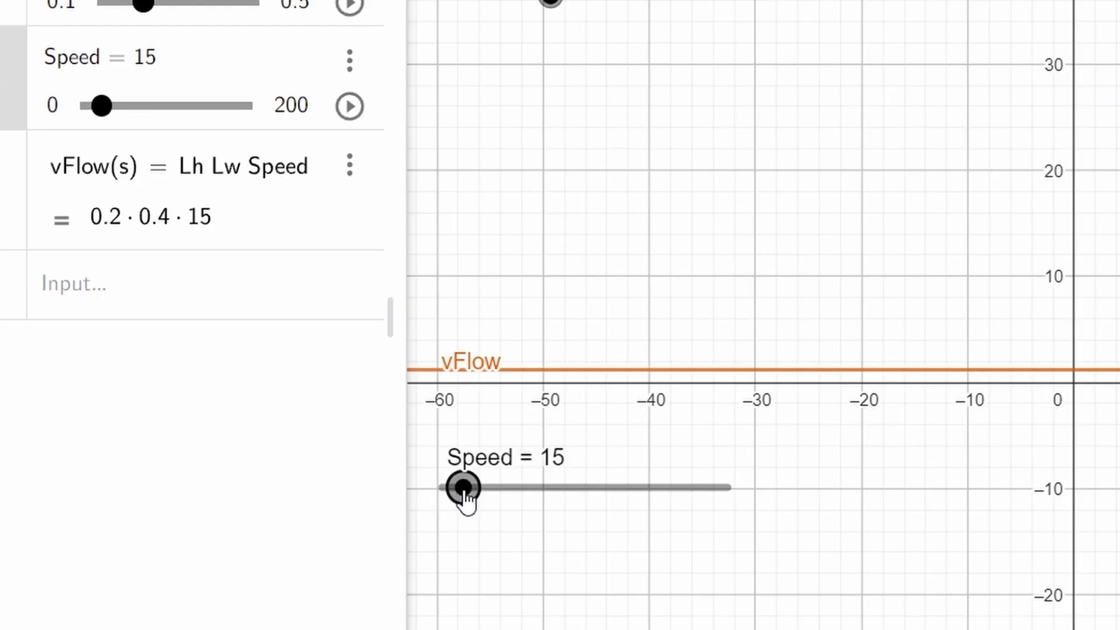
# Raise the Speed slider from 15 to 50 so the vFlow line moves up
pyautogui.moveTo(463, 488); pyautogui.dragTo(513, 487)
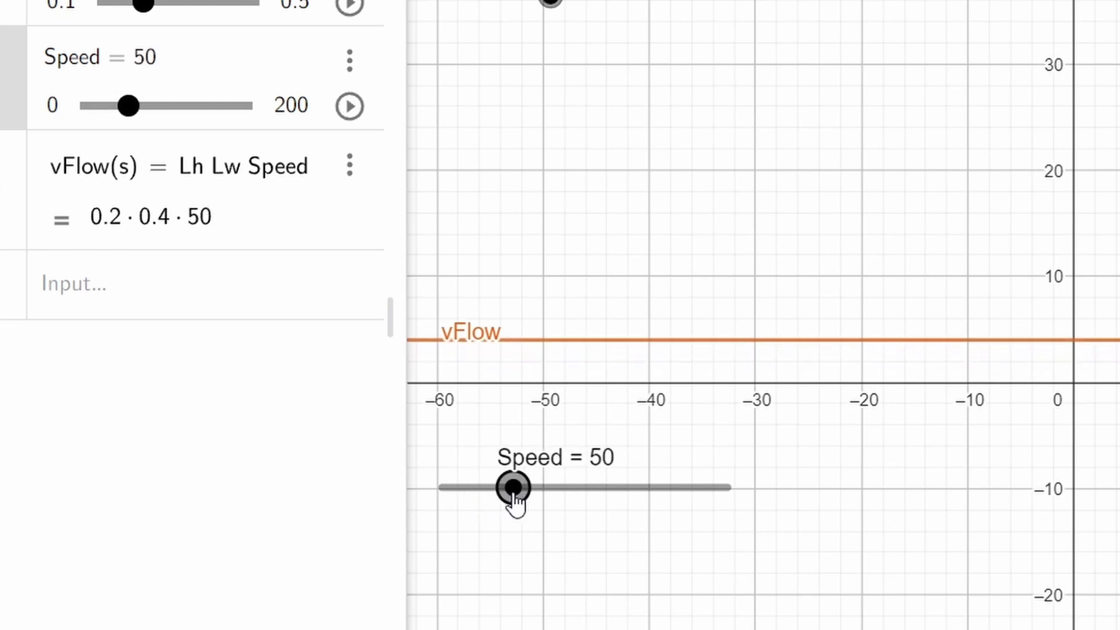
pyautogui.moveTo(513, 488); pyautogui.dragTo(606, 487)
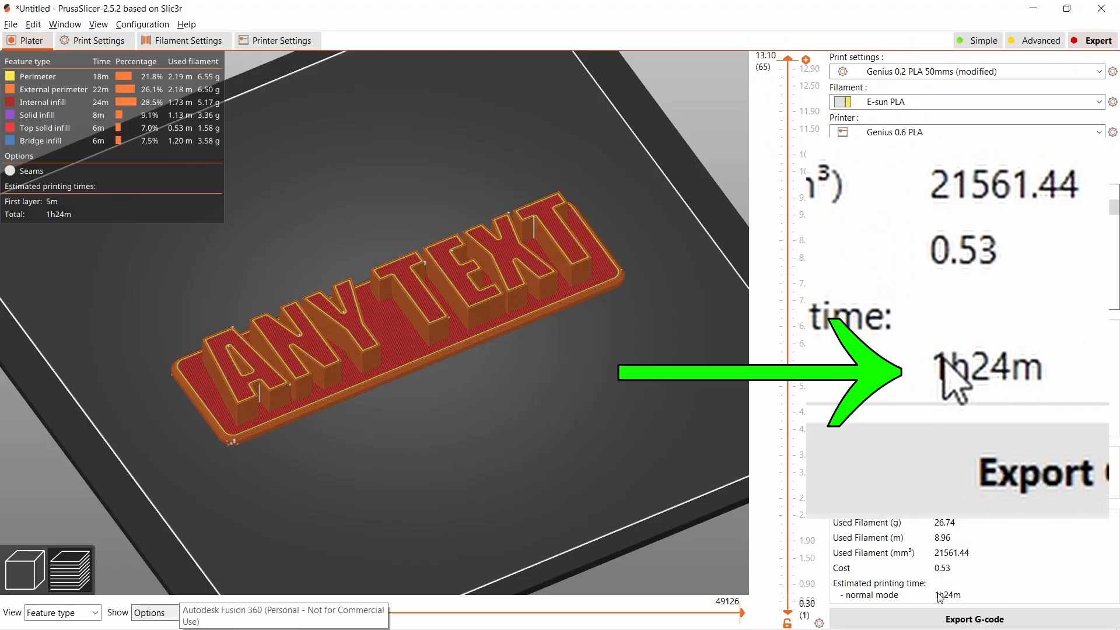
# Show the print profile's Speed page, where print moves run at 100 mm/s
pyautogui.click(98, 40)
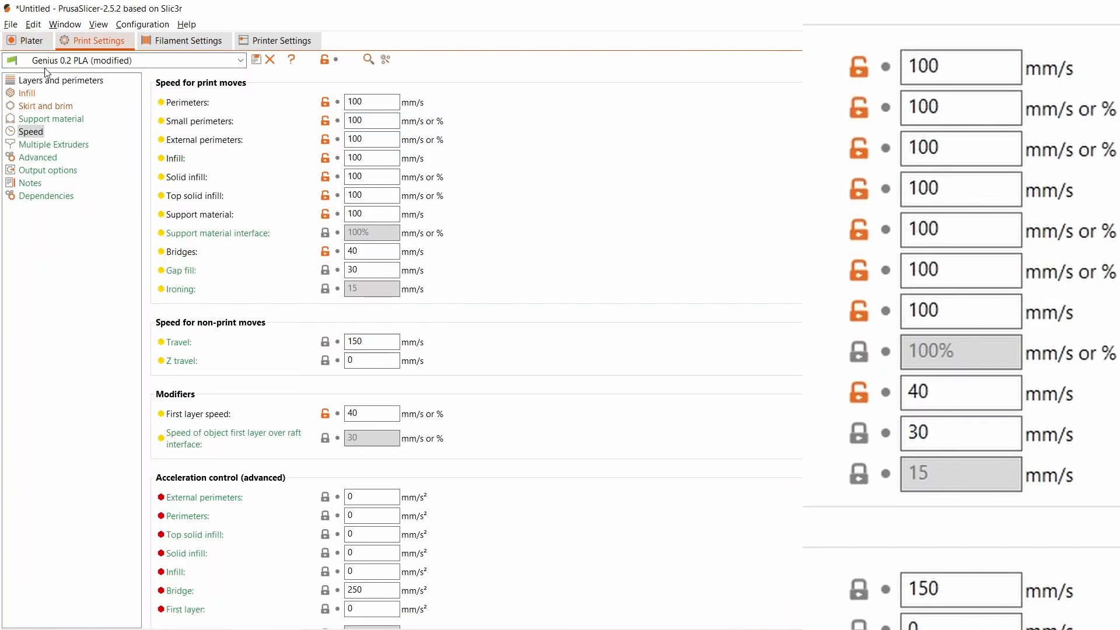
pyautogui.click(26, 41)
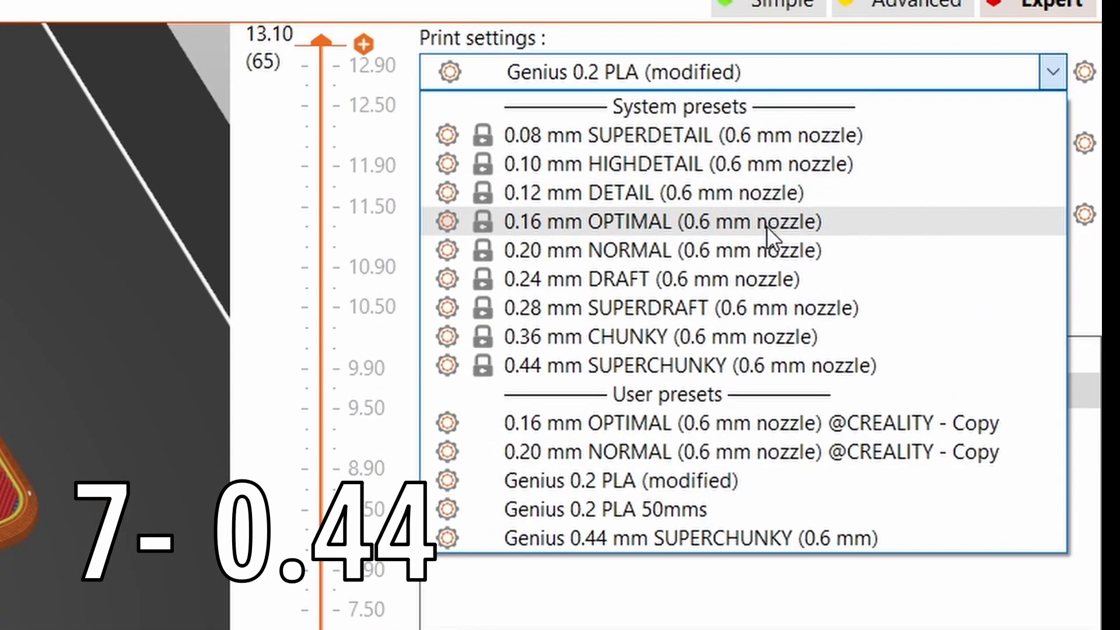
pyautogui.moveTo(609, 264)
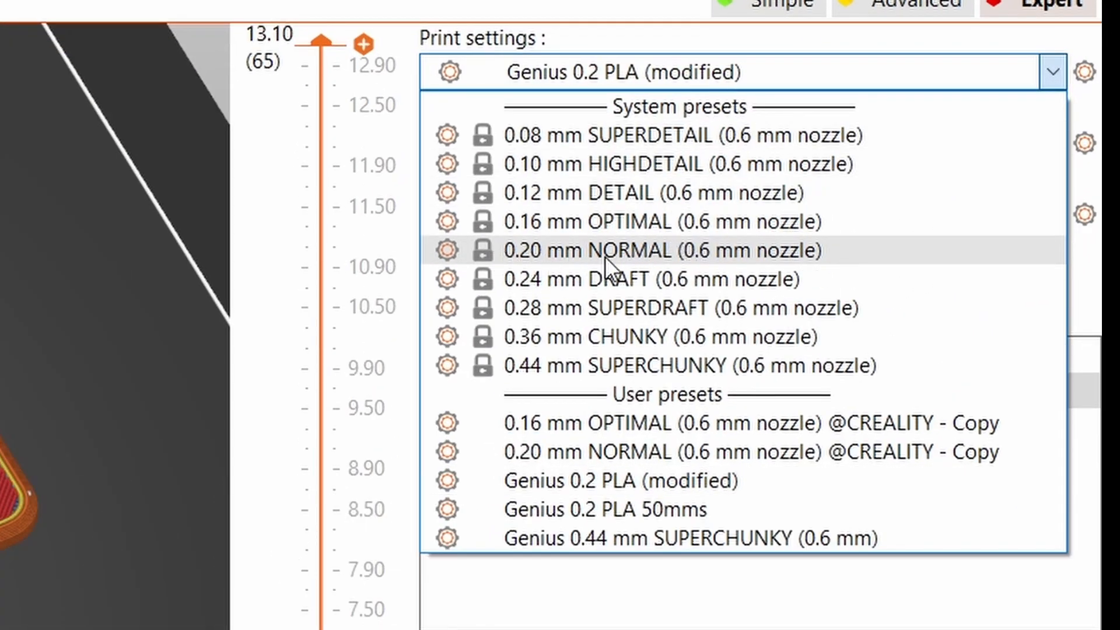
pyautogui.moveTo(560, 274)
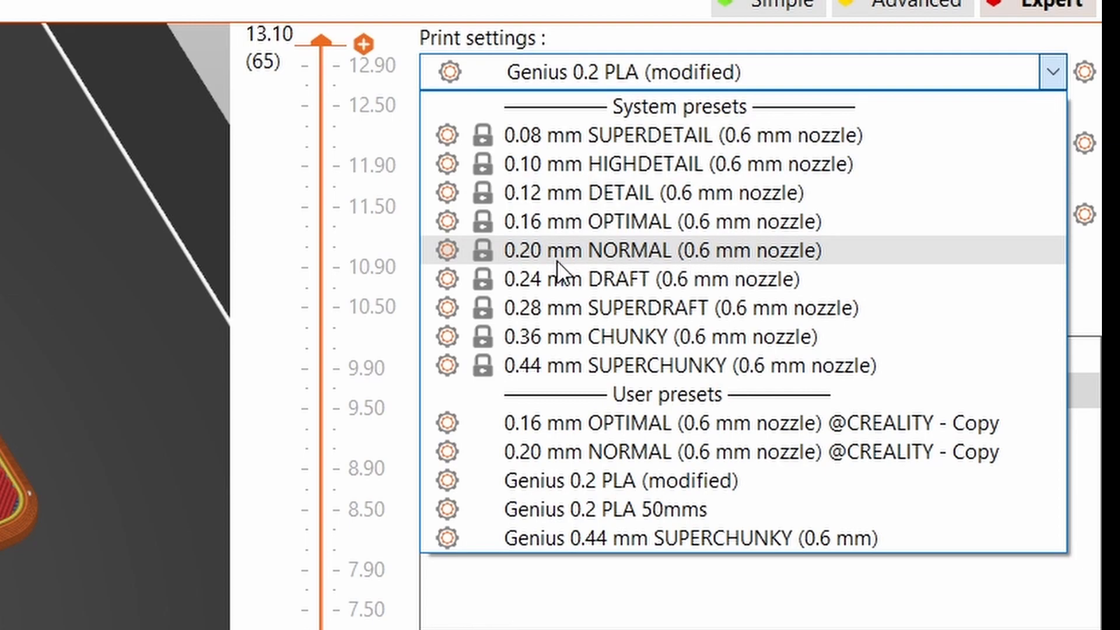
# Select the 0.20 mm NORMAL (0.6 mm nozzle) print preset for the Foam Cutter v5
pyautogui.click(634, 250)
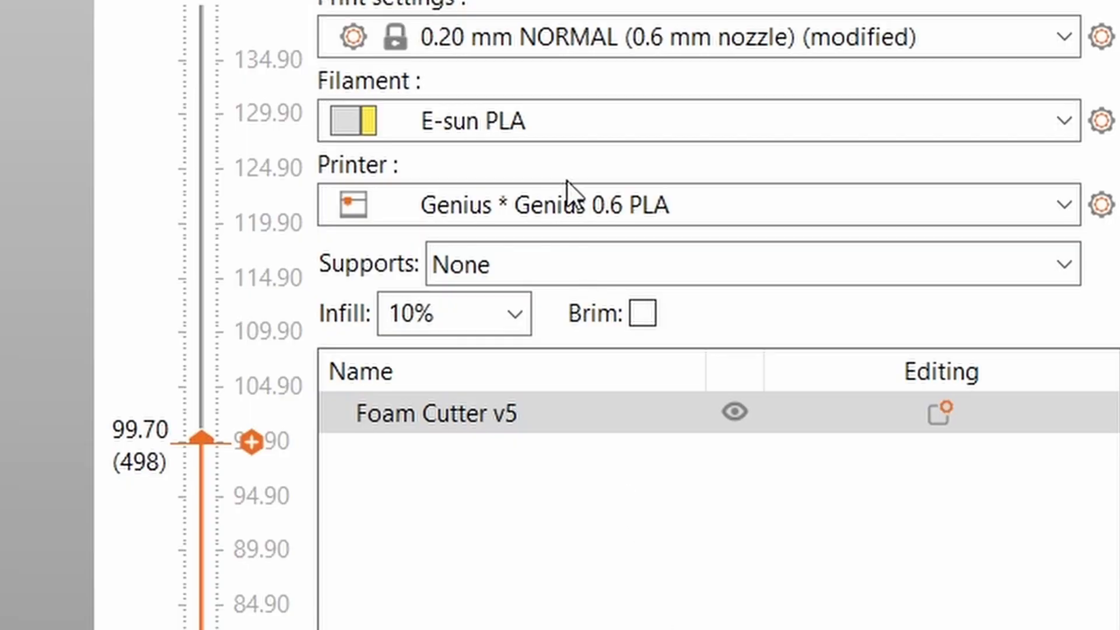
# Select the 0.44 mm SUPERCHUNKY (0.6 mm nozzle) print preset from the preset list
pyautogui.click(1060, 35)
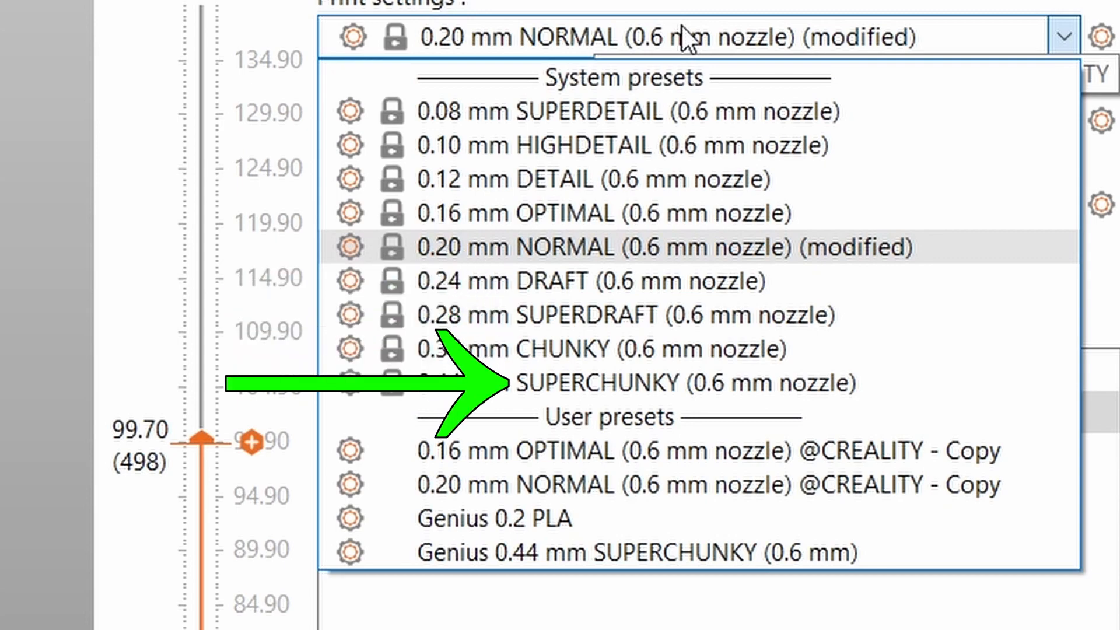
pyautogui.click(498, 518)
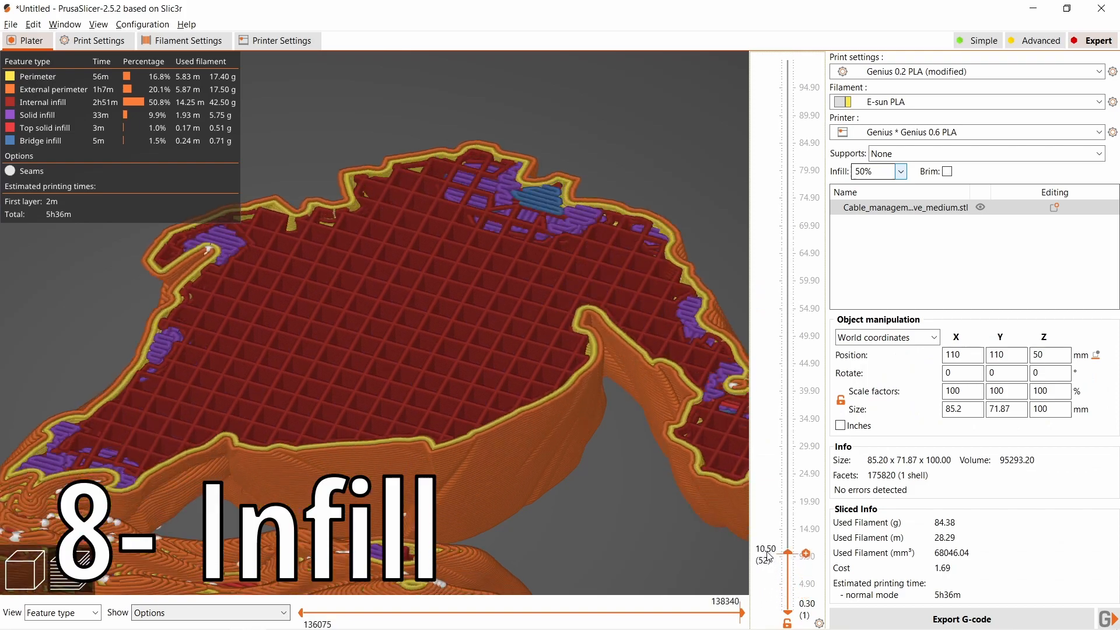
# Set the cable model's infill density to 10% and inspect the sparser lower layers
pyautogui.moveTo(785, 553); pyautogui.dragTo(785, 317)
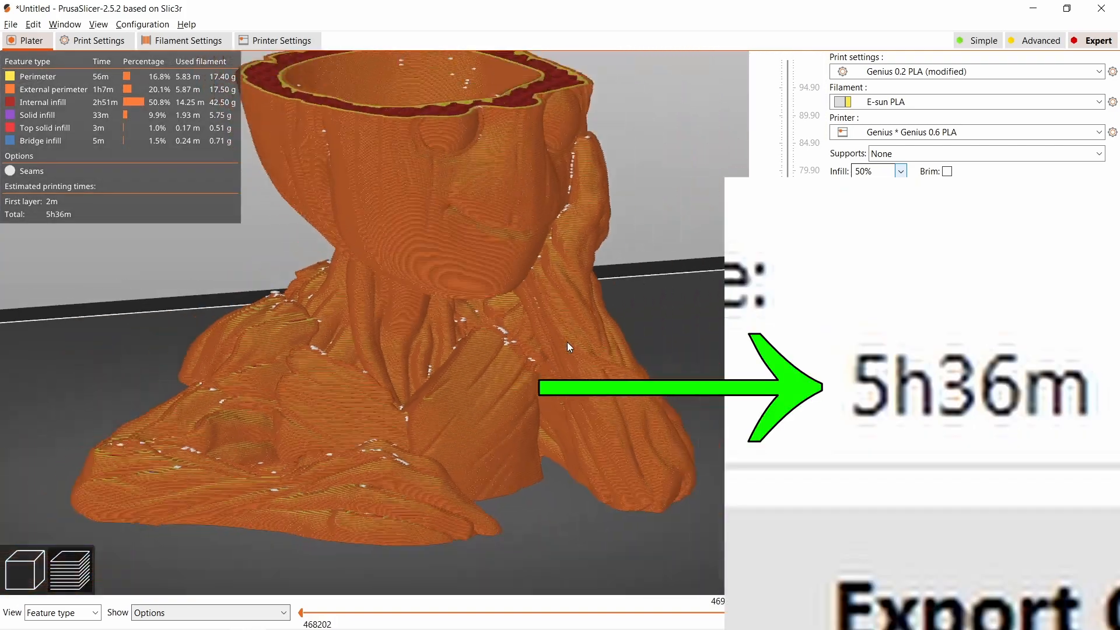
pyautogui.click(901, 171)
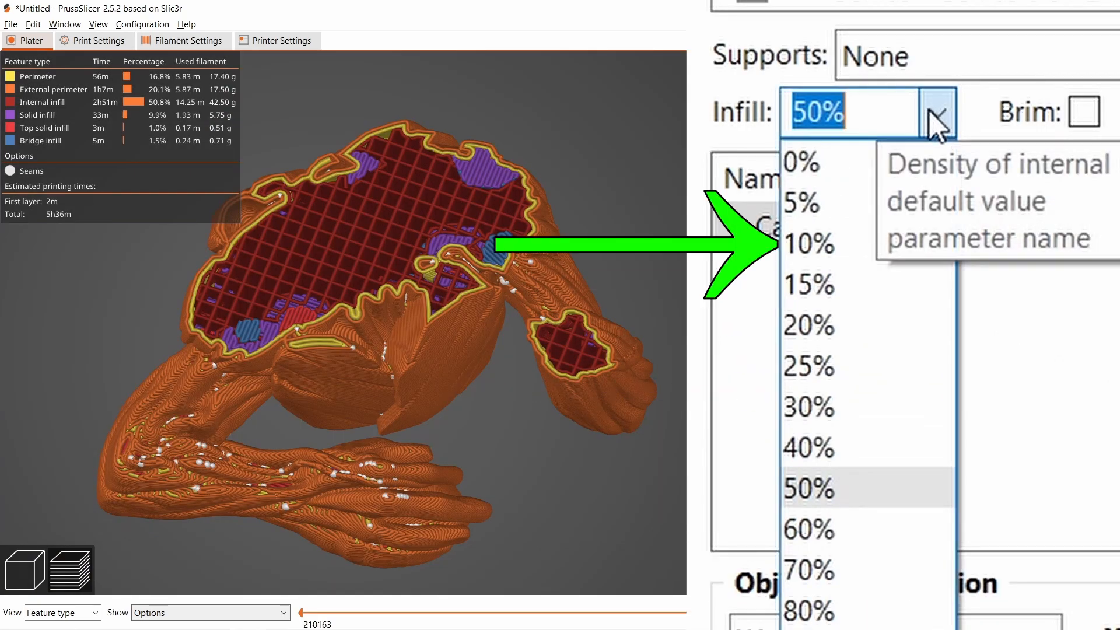
pyautogui.click(805, 245)
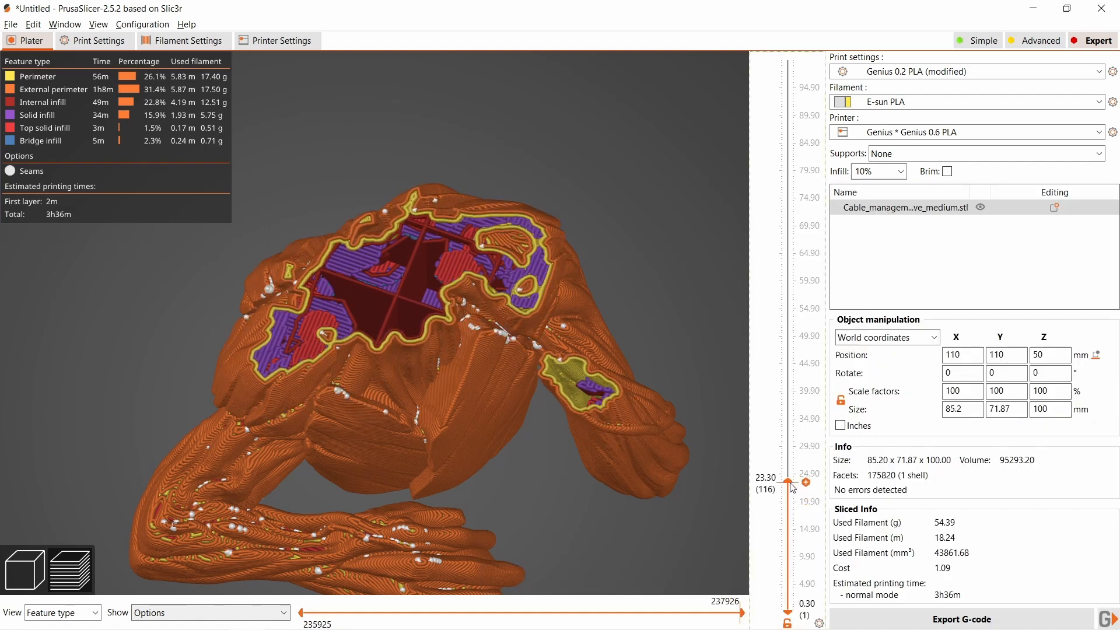
pyautogui.moveTo(806, 482); pyautogui.dragTo(806, 371)
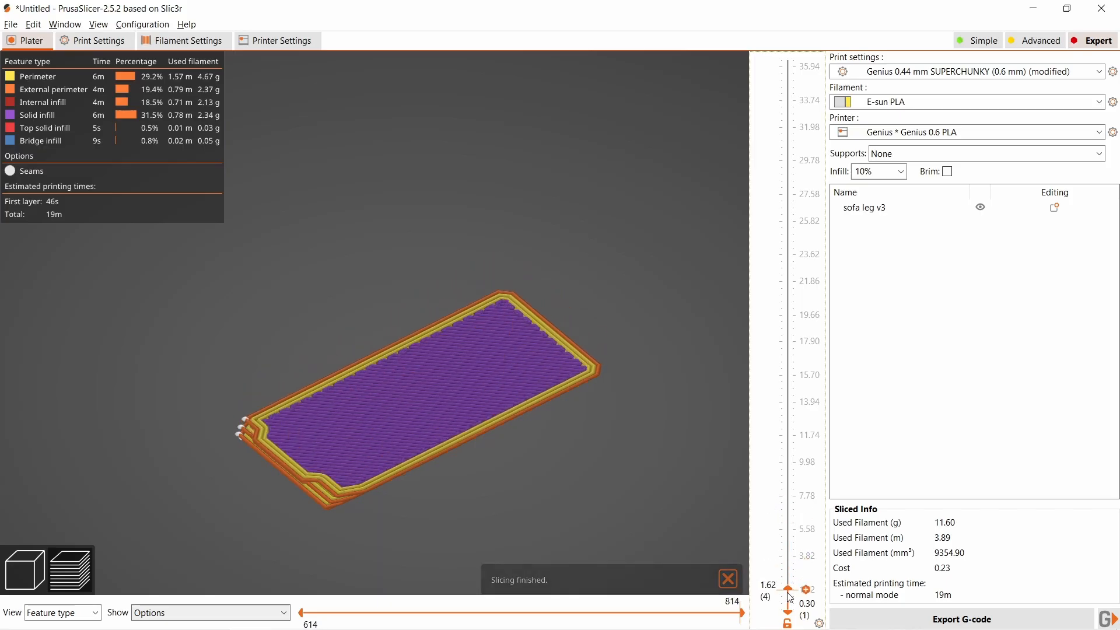
pyautogui.moveTo(789, 590); pyautogui.dragTo(788, 420)
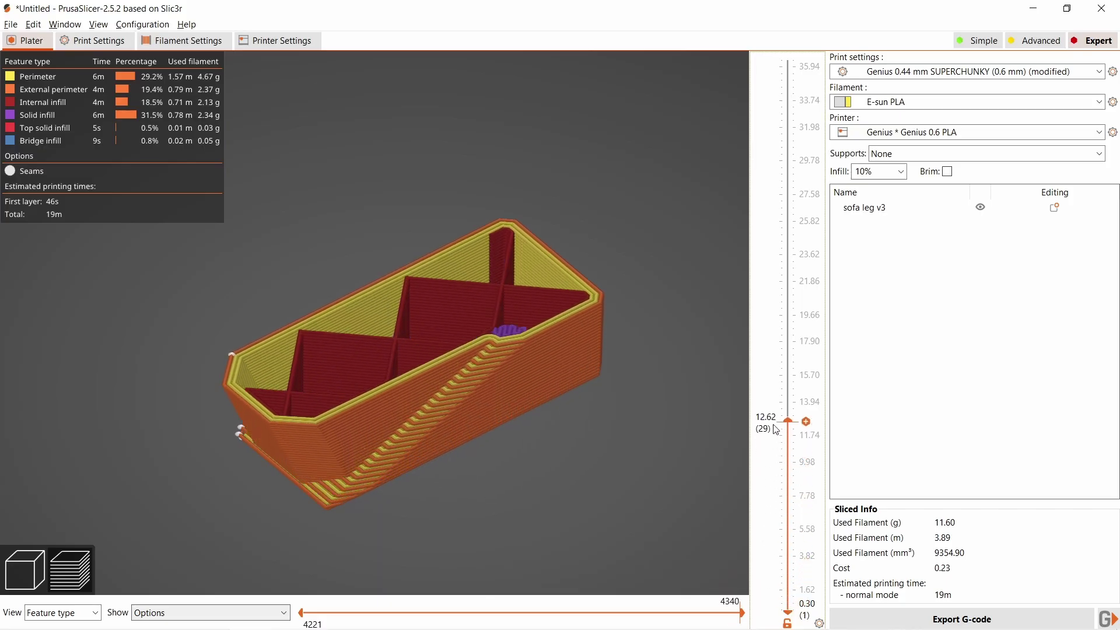
pyautogui.moveTo(789, 421); pyautogui.dragTo(789, 146)
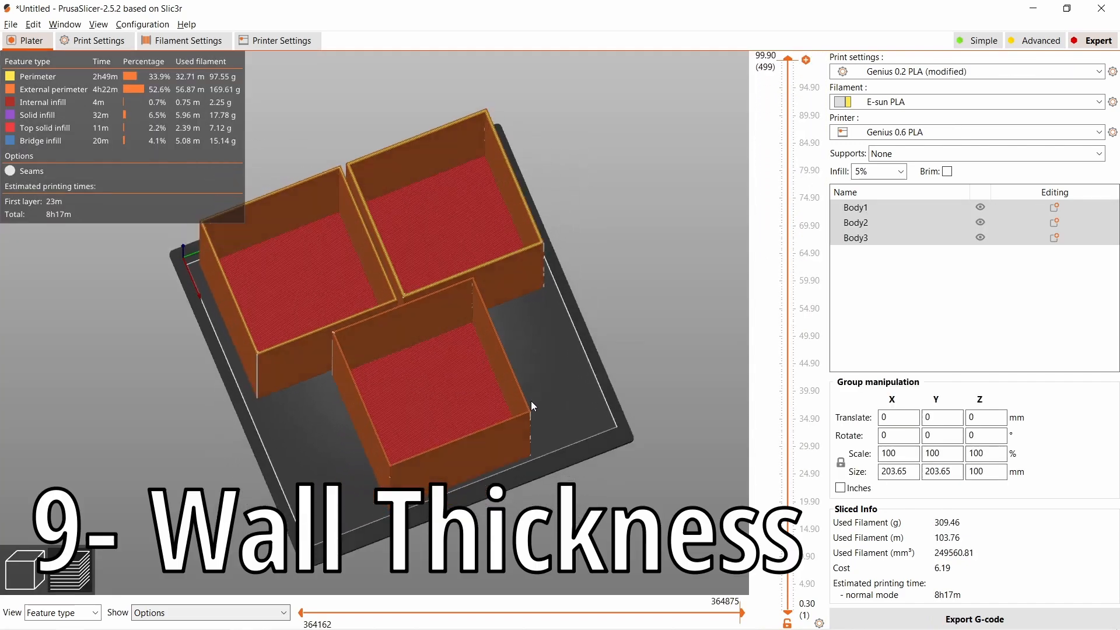
# Show the Layers and perimeters page with its 1.22 mm recommended wall thickness note
pyautogui.moveTo(532, 406); pyautogui.dragTo(656, 374)
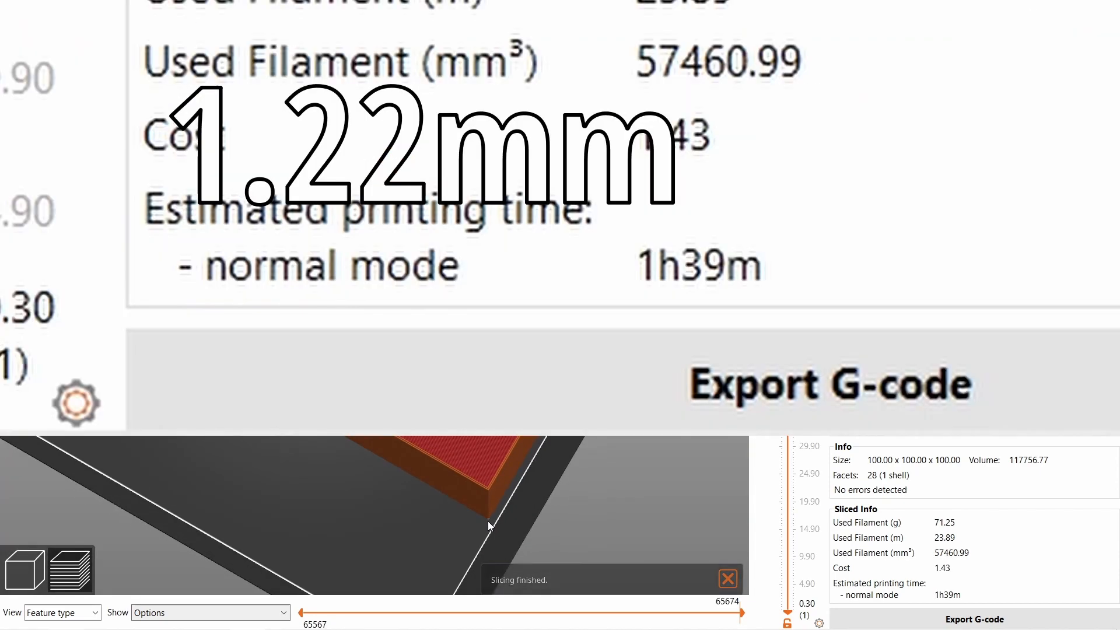
pyautogui.click(93, 41)
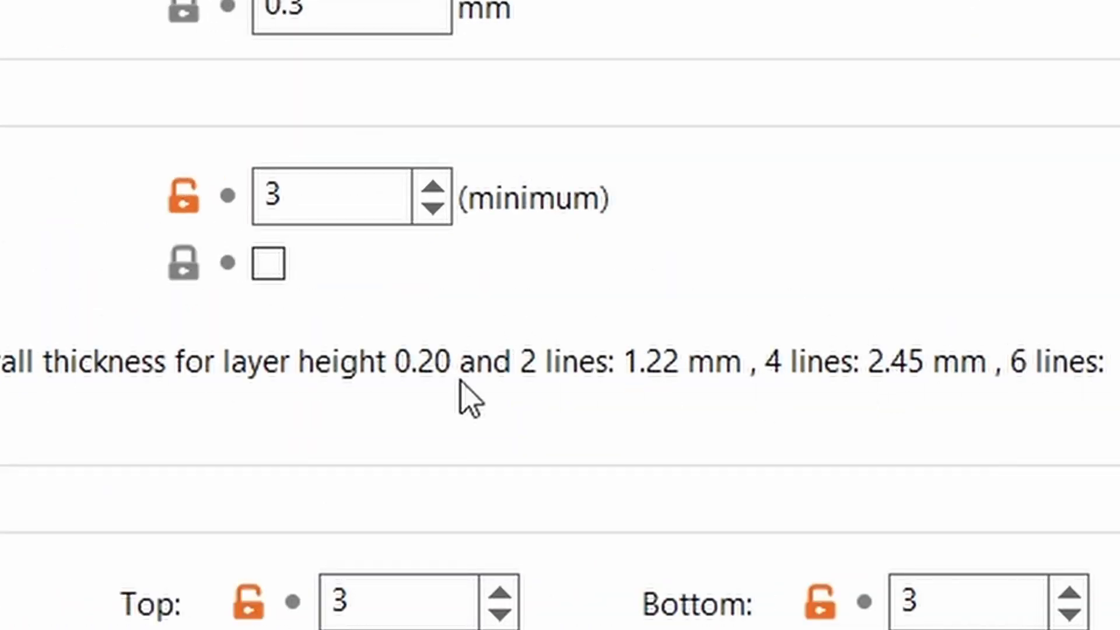
pyautogui.moveTo(216, 429)
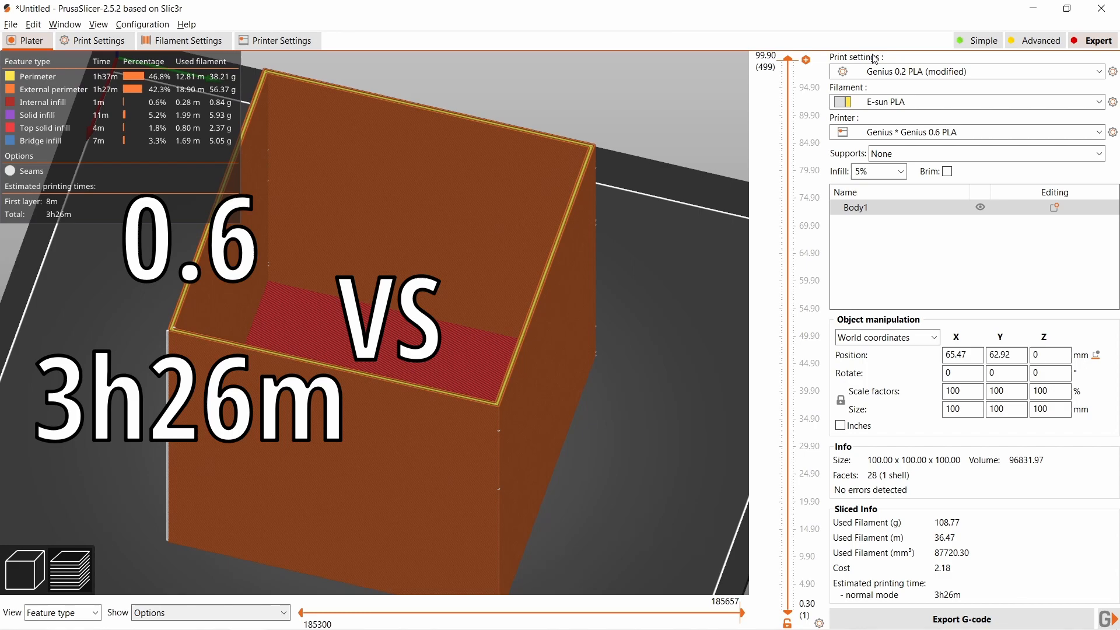
pyautogui.moveTo(966, 123)
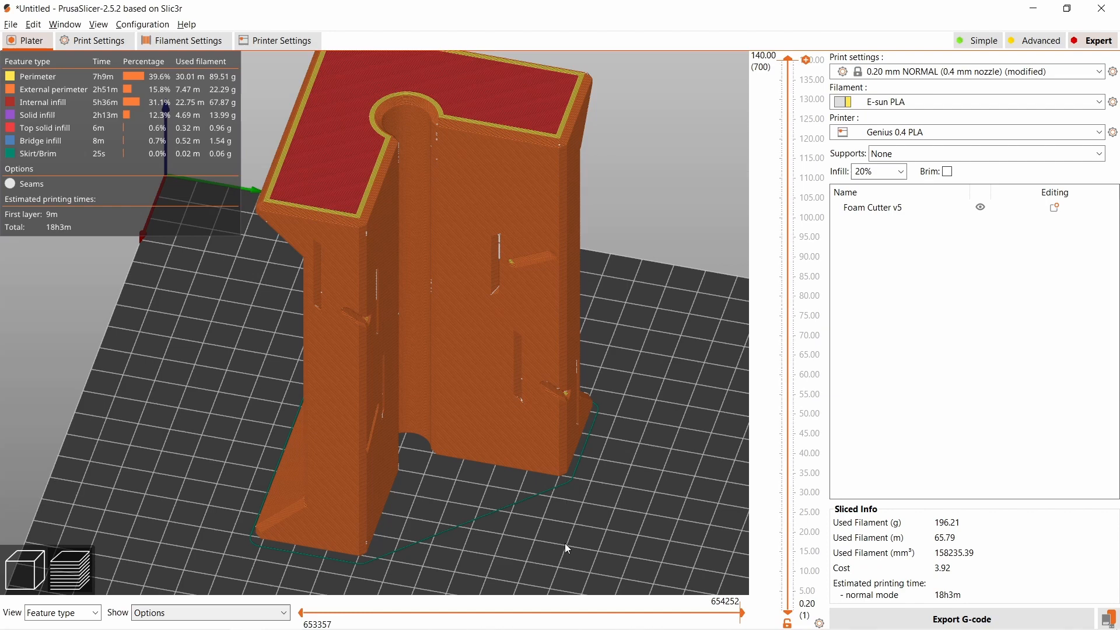
pyautogui.moveTo(336, 481)
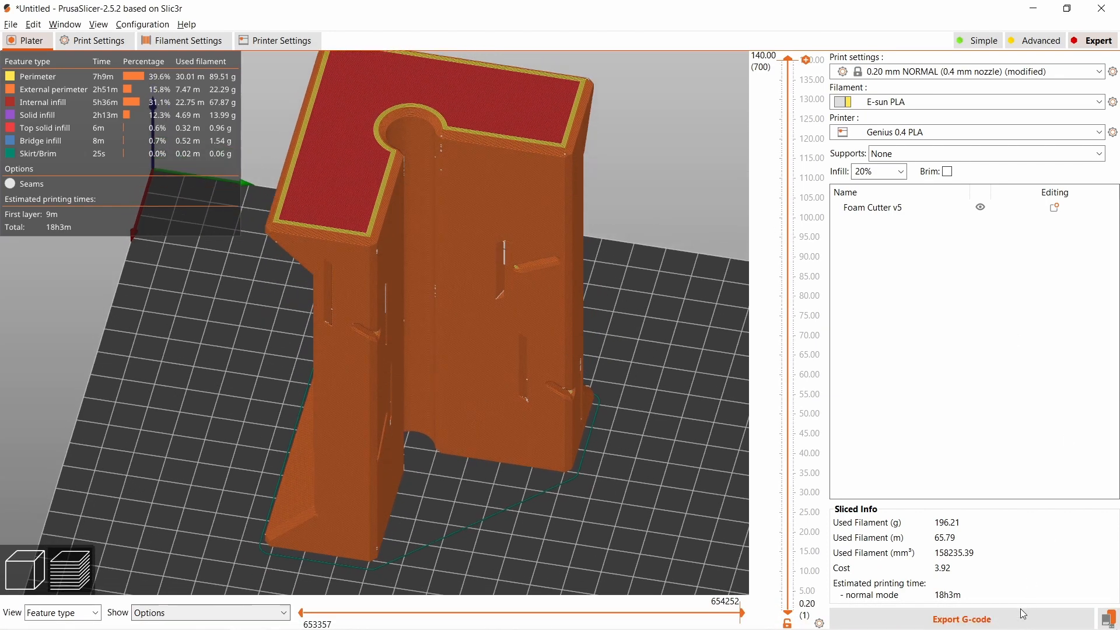
# Inspect the 0.6 mm nozzle slice at 15% infill, then go to the print profile's settings
pyautogui.moveTo(789, 59); pyautogui.dragTo(789, 208)
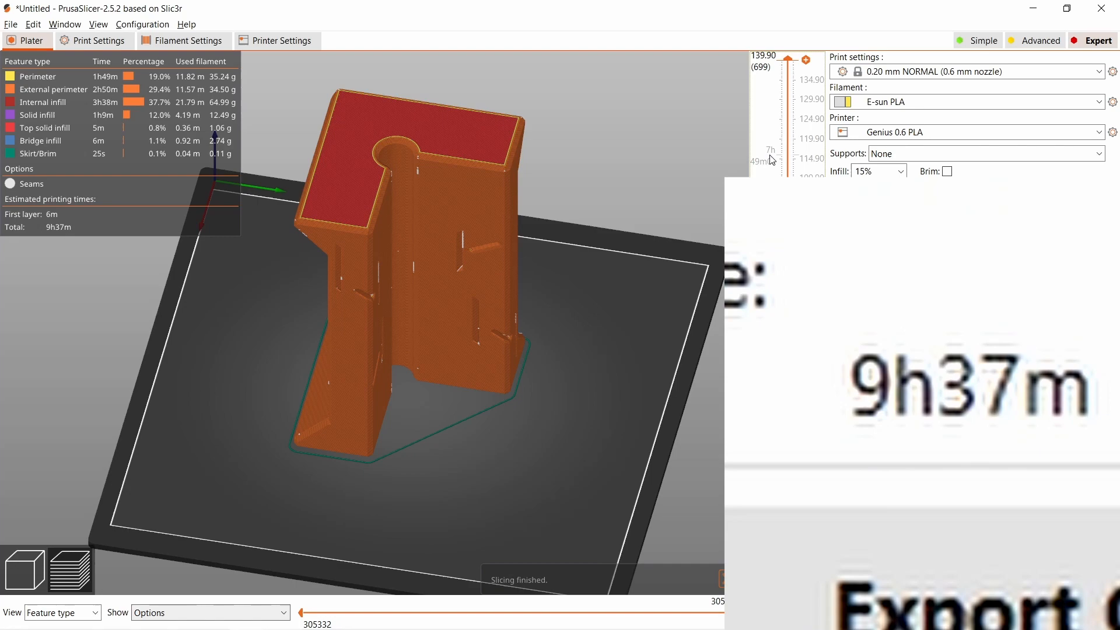
pyautogui.click(100, 40)
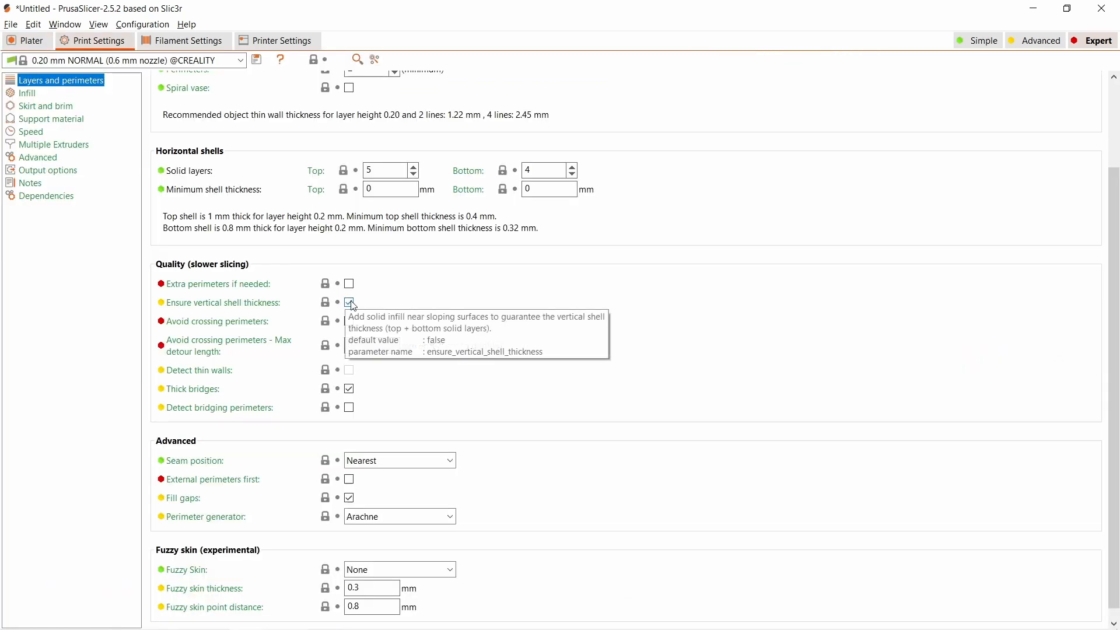
# Disable Ensure vertical shell thickness, check Skirt and brim, and return to the Plater
pyautogui.click(349, 389)
pyautogui.write('3')
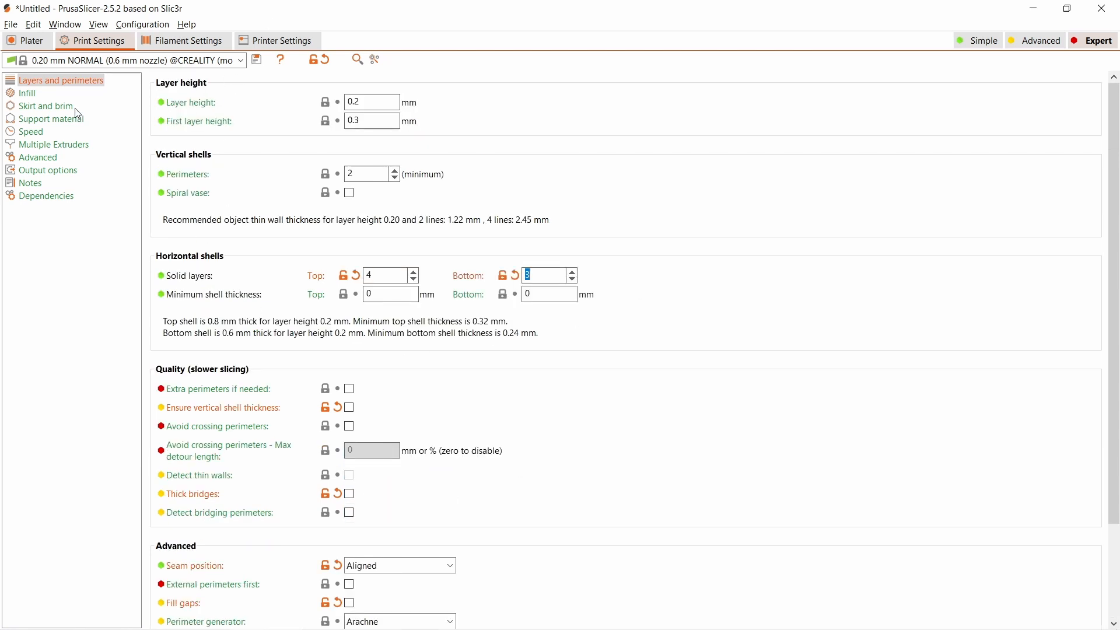
pyautogui.click(44, 105)
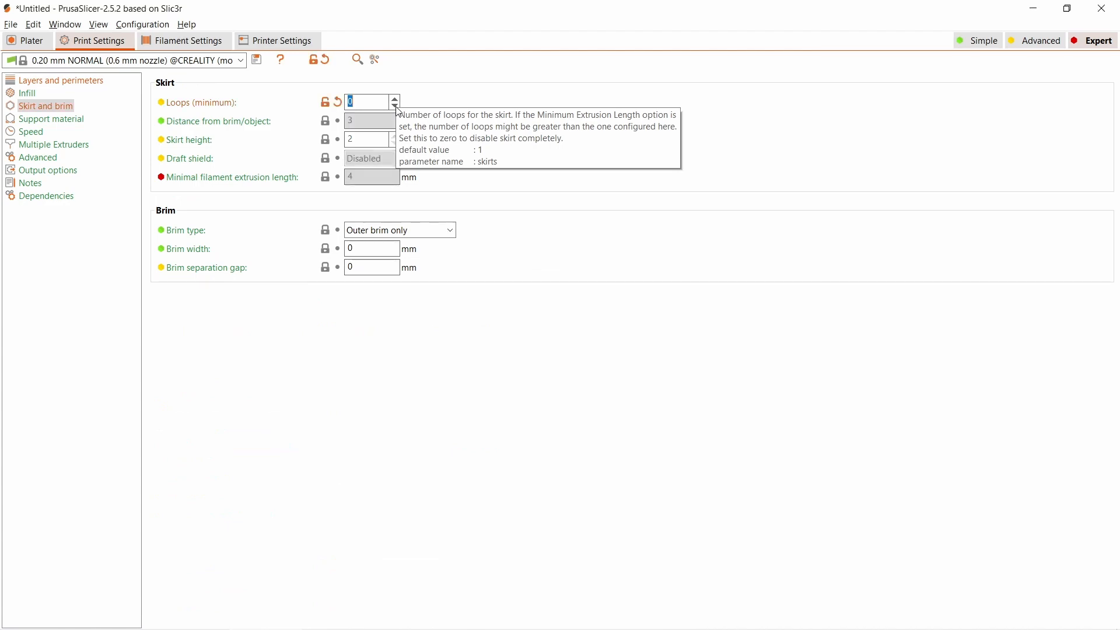
pyautogui.click(32, 131)
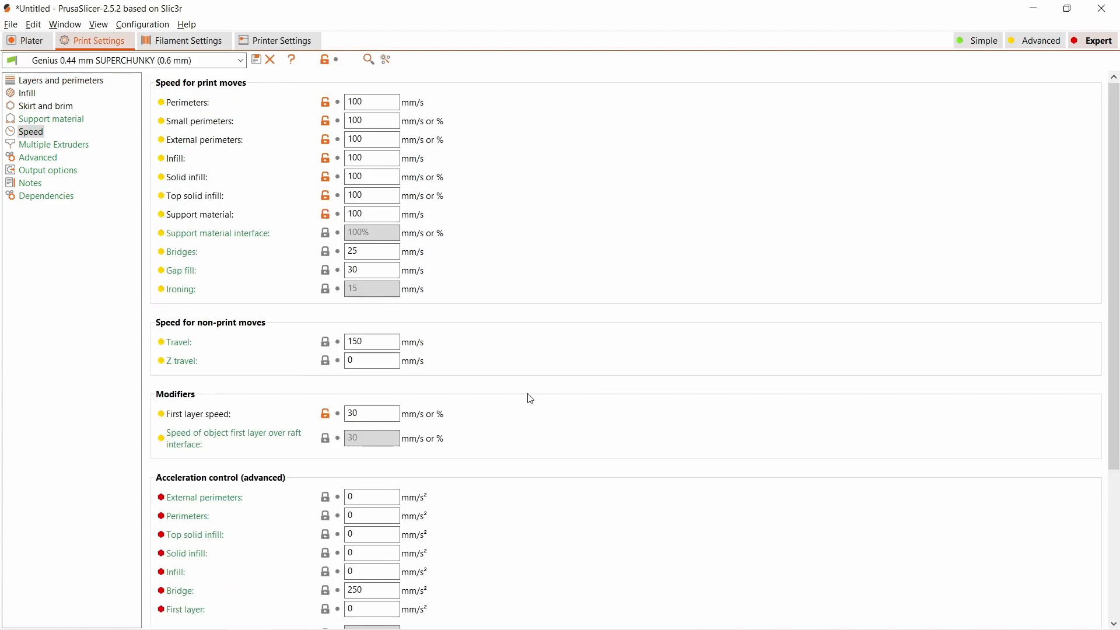
pyautogui.click(24, 39)
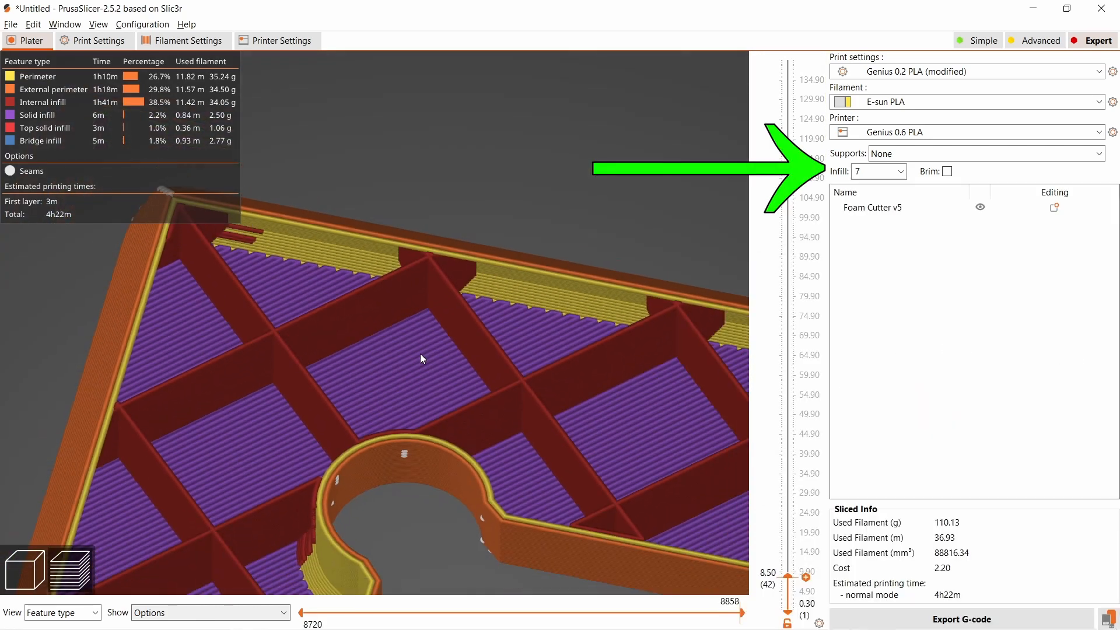
pyautogui.moveTo(105, 117)
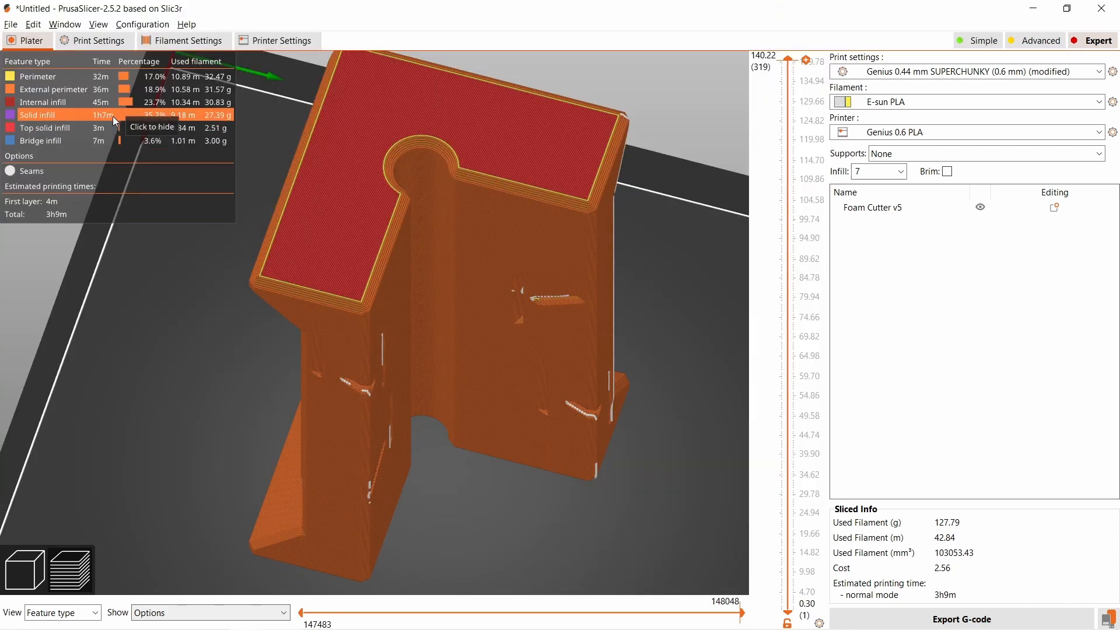
# Lower the layer slider to view the foam cutter's 7% infill interior
pyautogui.moveTo(788, 58); pyautogui.dragTo(787, 246)
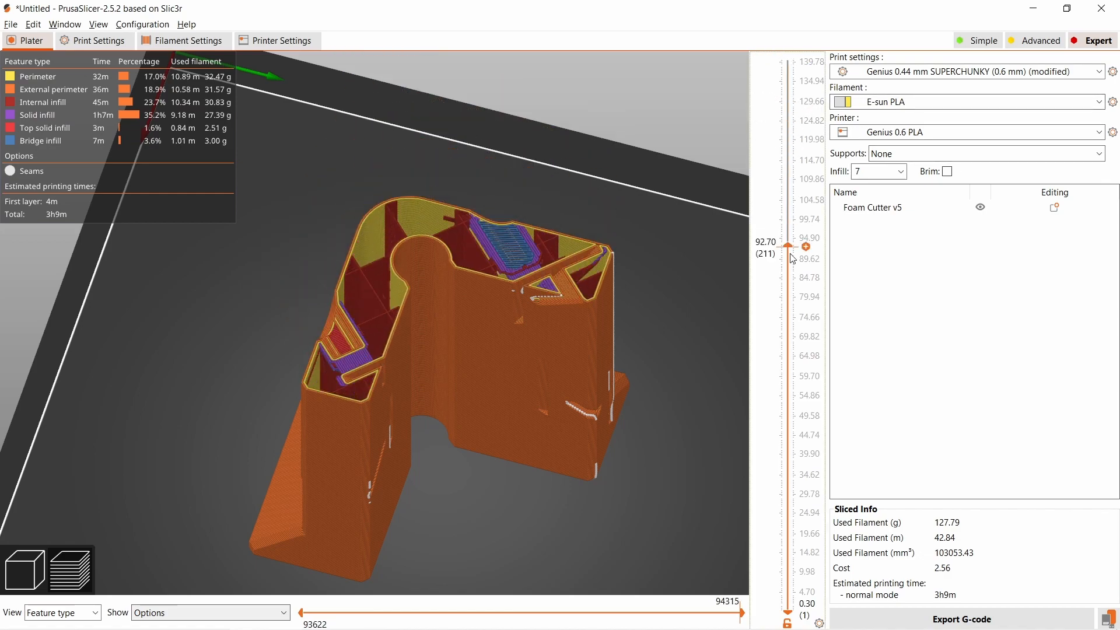